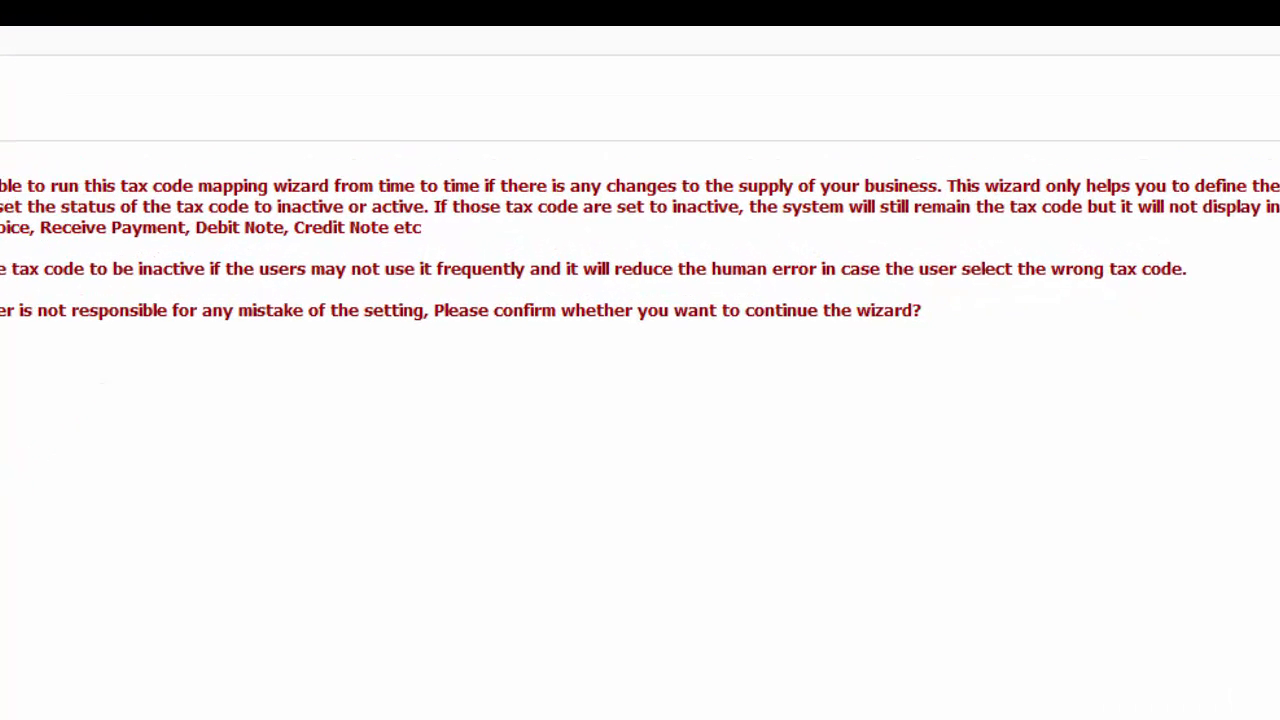
Advance the wizard to step 2, the zero-rated supply question with Yes selected and ZRL listed
{"action": "left_click_drag", "start_coordinate": [480, 188], "coordinate": [942, 188]}
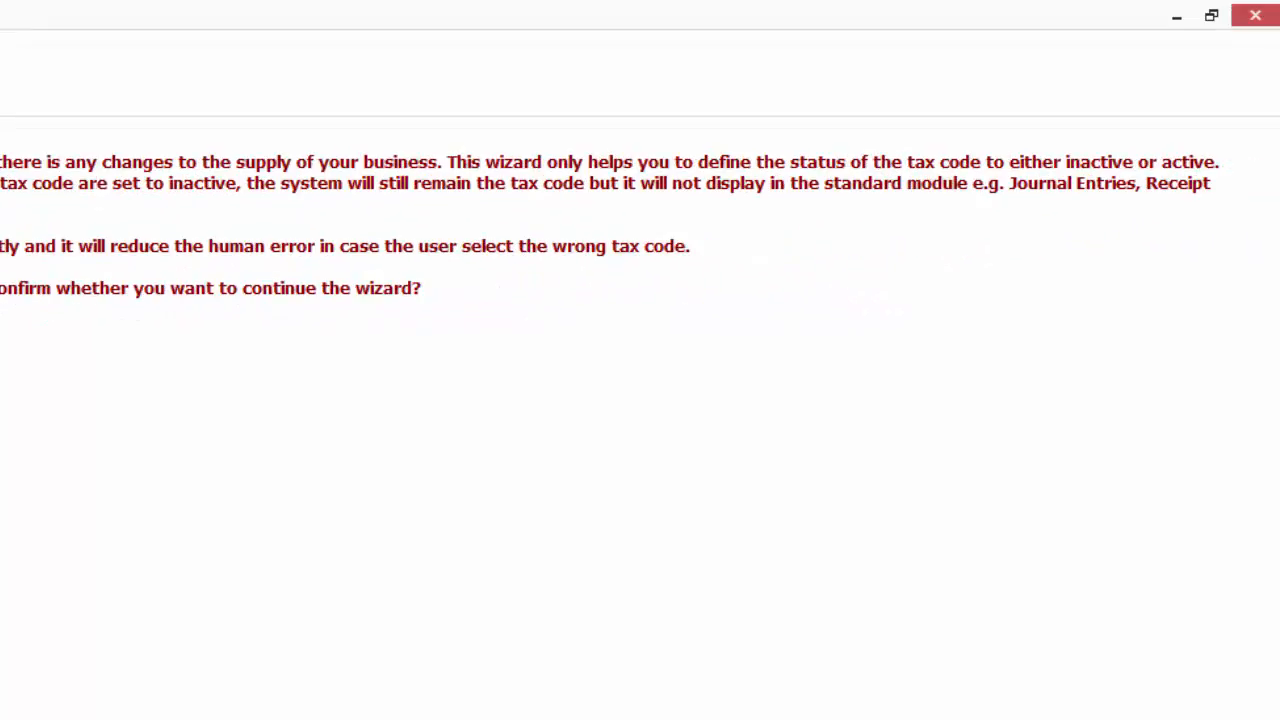
{"action": "left_click_drag", "start_coordinate": [790, 162], "coordinate": [1218, 162]}
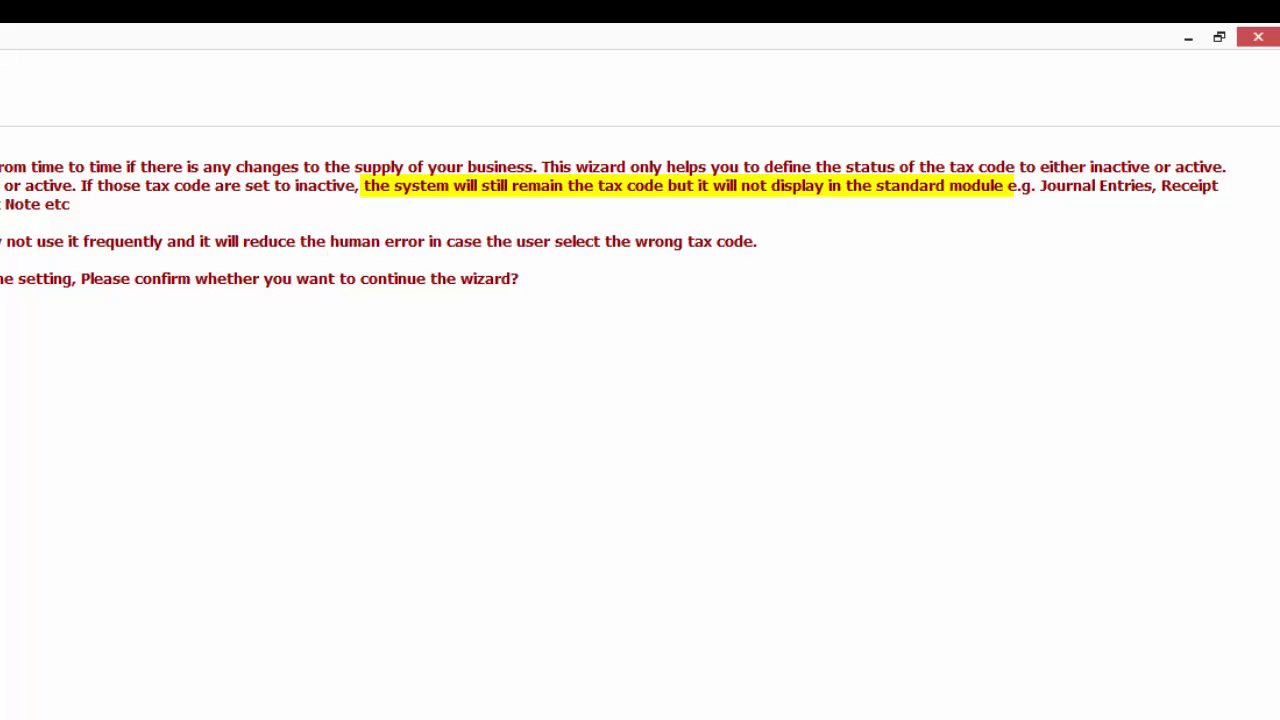
{"action": "scroll", "scroll_direction": "up", "scroll_amount": 3}
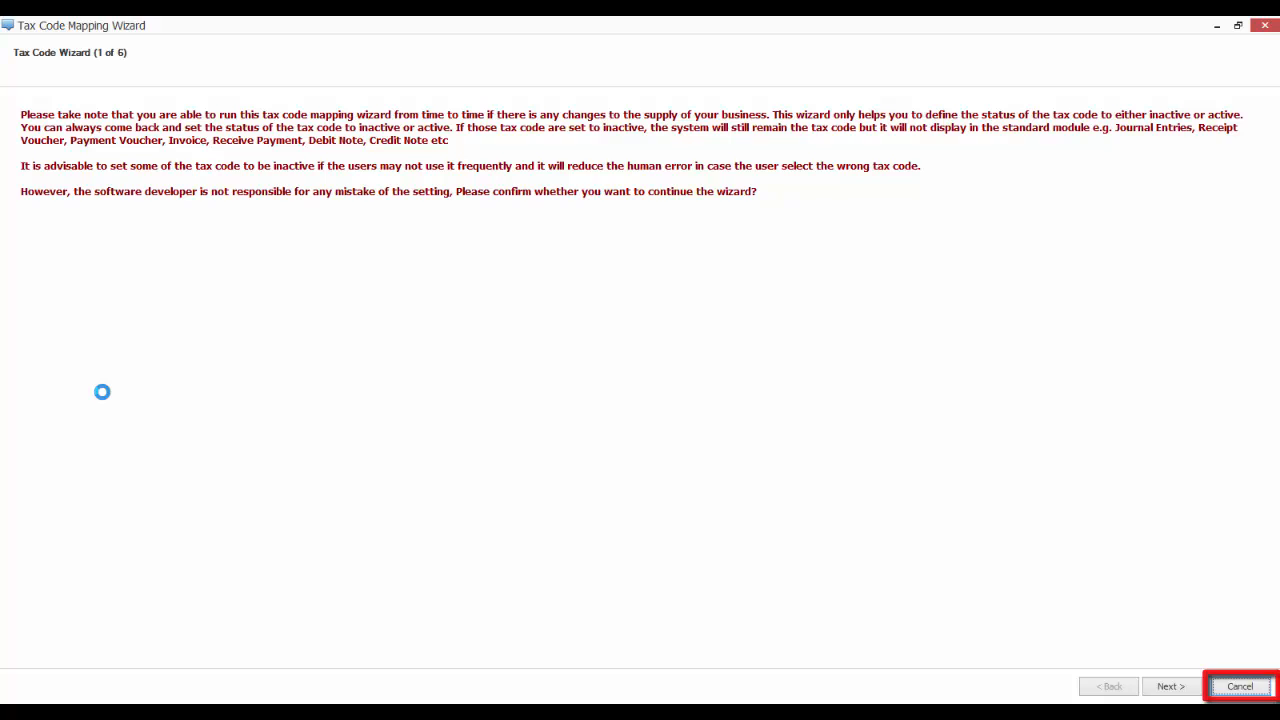
{"action": "left_click", "coordinate": [1168, 686]}
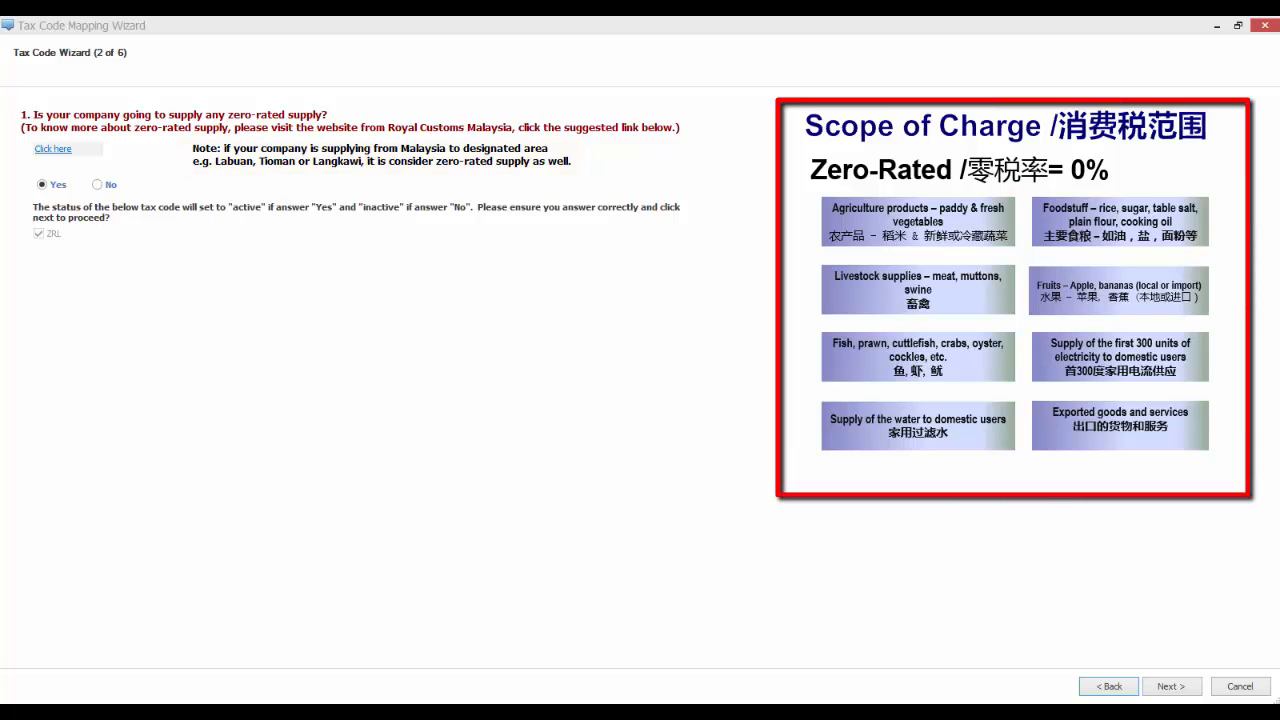
Follow the 'Click here' link to the Customs Zero-Rated Supply Order 2014 gazette
{"action": "left_click", "coordinate": [916, 220]}
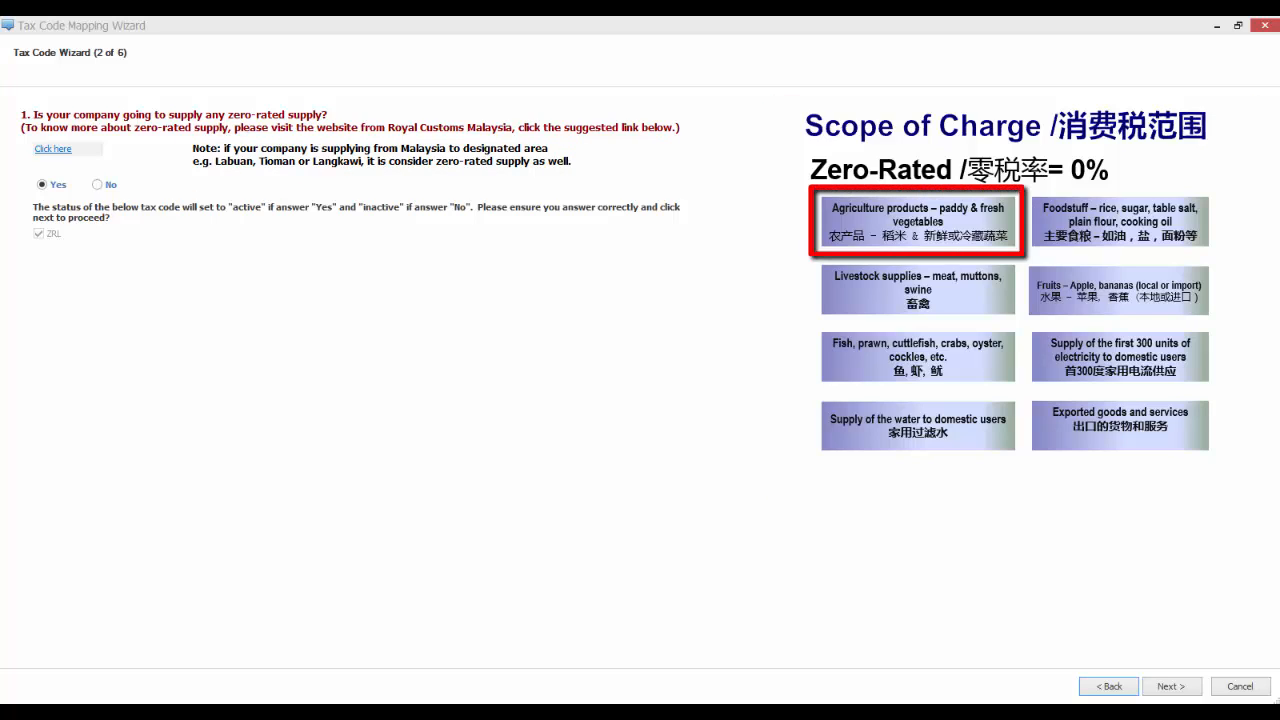
{"action": "left_click", "coordinate": [1120, 220]}
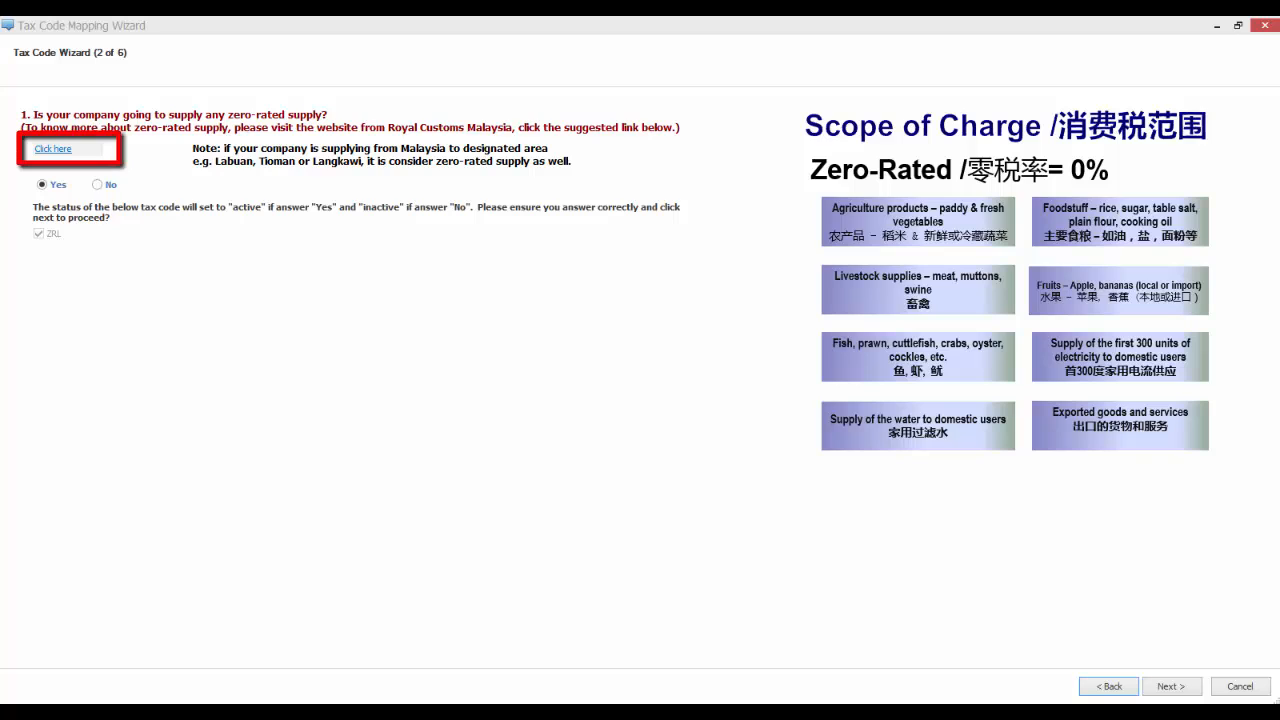
{"action": "left_click", "coordinate": [52, 148]}
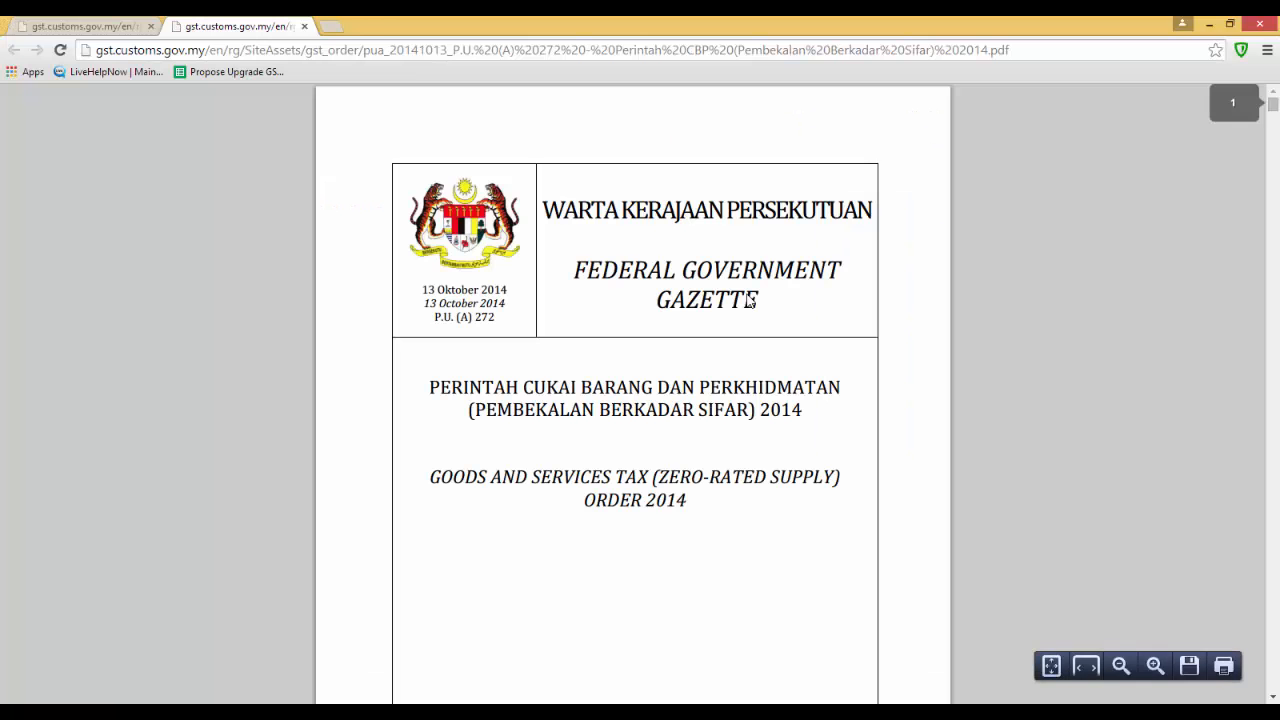
{"action": "mouse_move", "coordinate": [756, 568]}
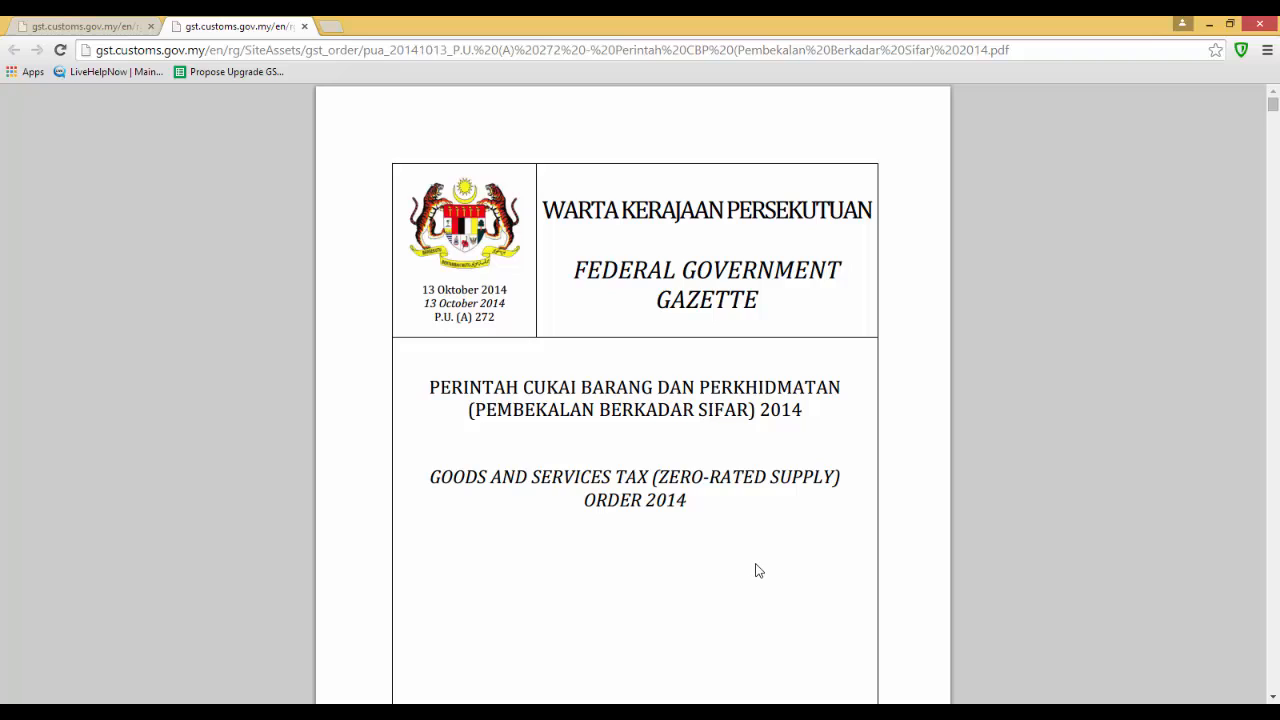
Search the Zero-Rated Supply Order gazette in Chrome for 'book'
{"action": "key", "text": "ctrl+f"}
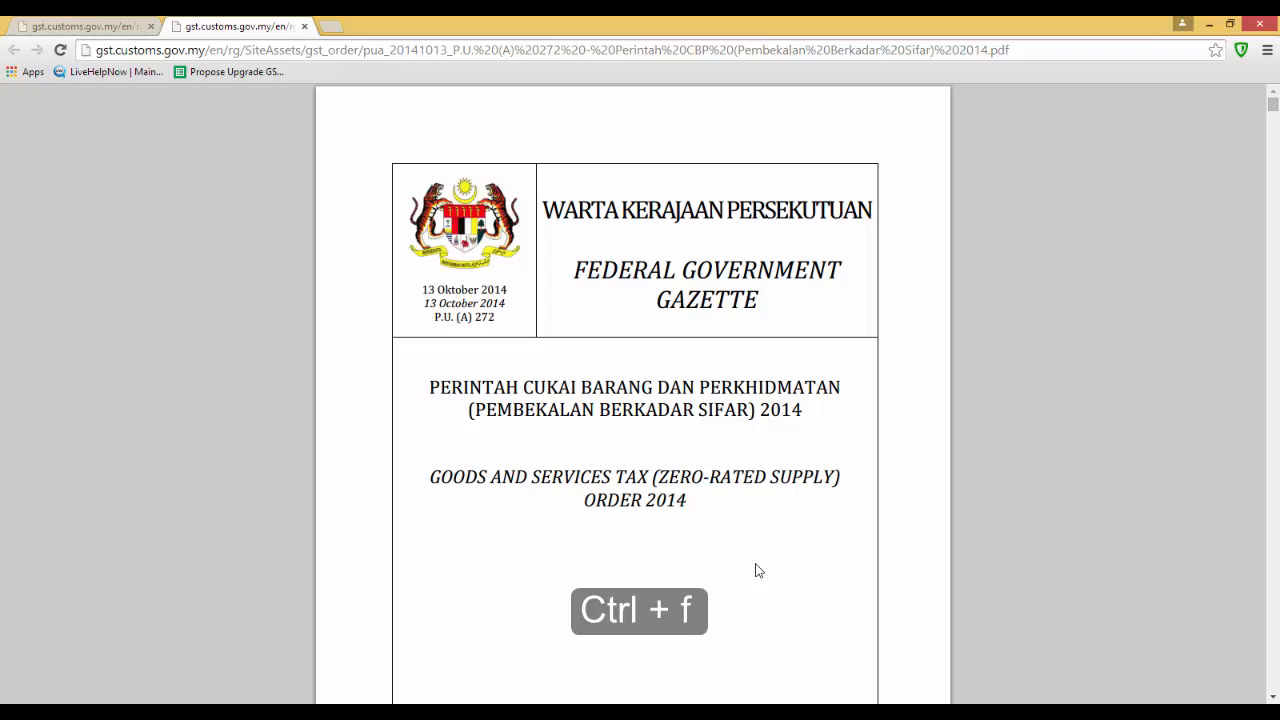
{"action": "key", "text": "ctrl+f"}
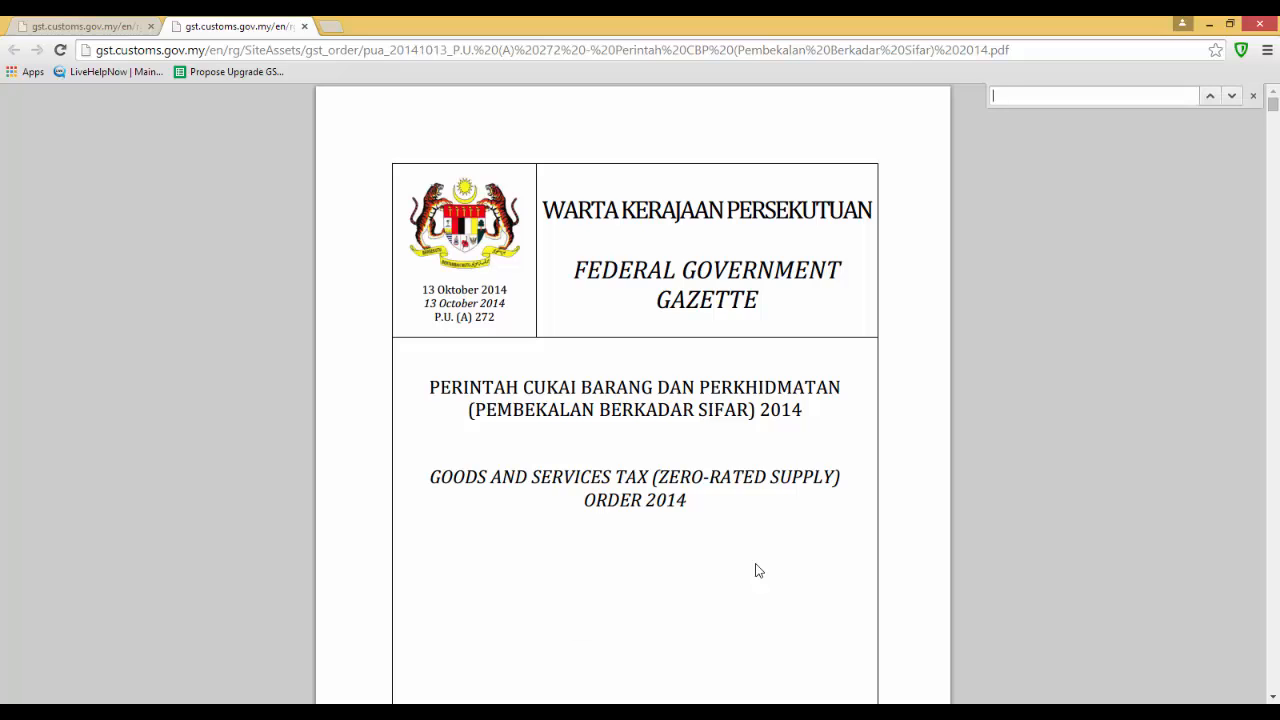
{"action": "type", "text": "book"}
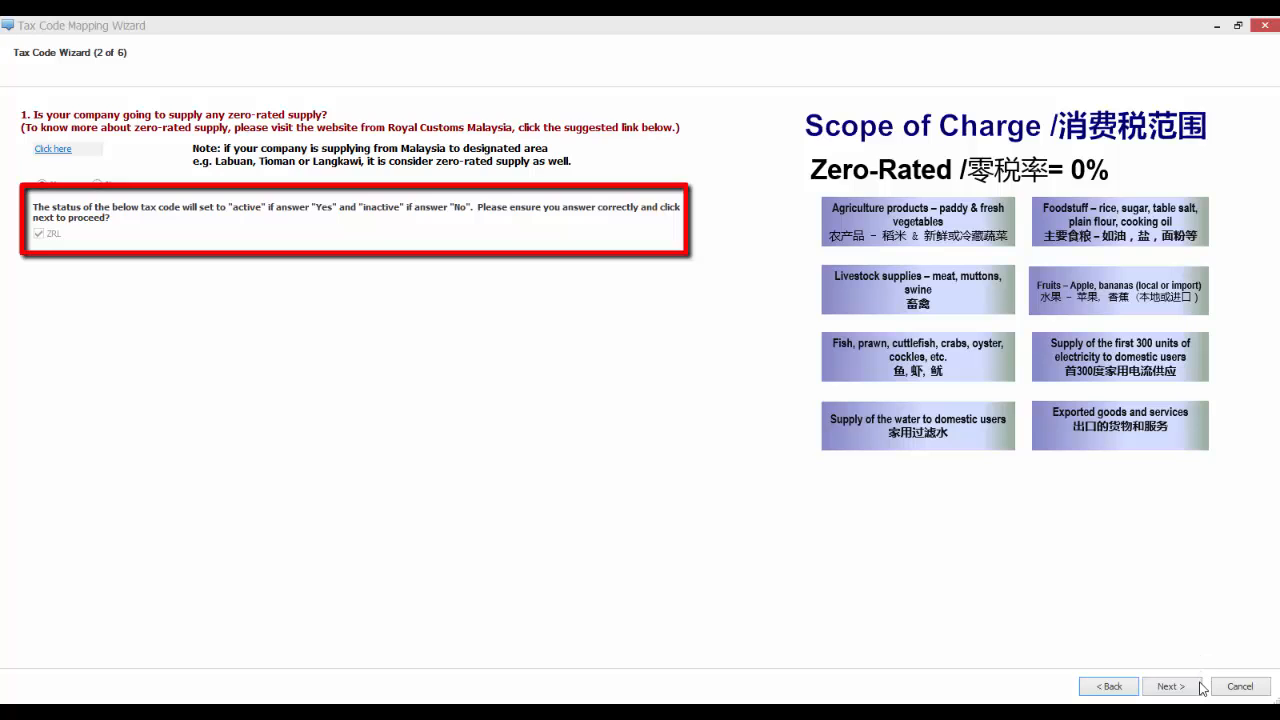
Advance to step 3 on exempted supply and follow the link to the Exempt Supply Order gazette
{"action": "left_click", "coordinate": [1168, 686]}
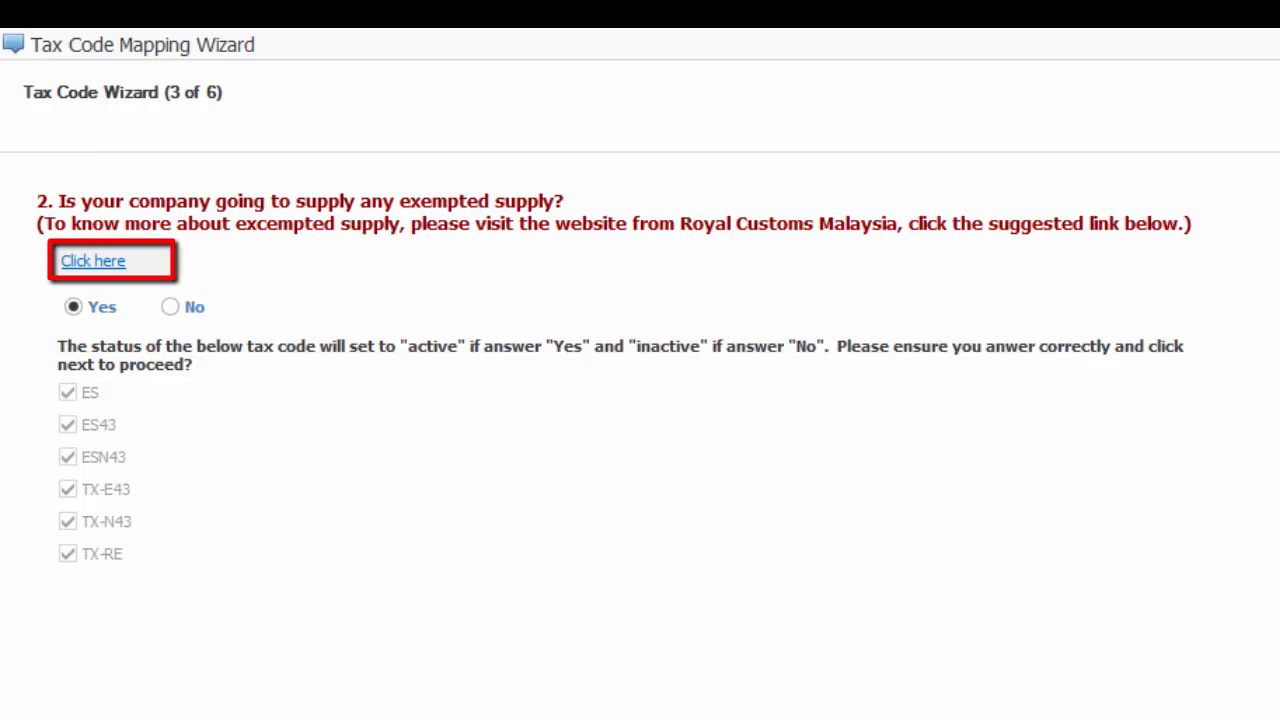
{"action": "mouse_move", "coordinate": [240, 390]}
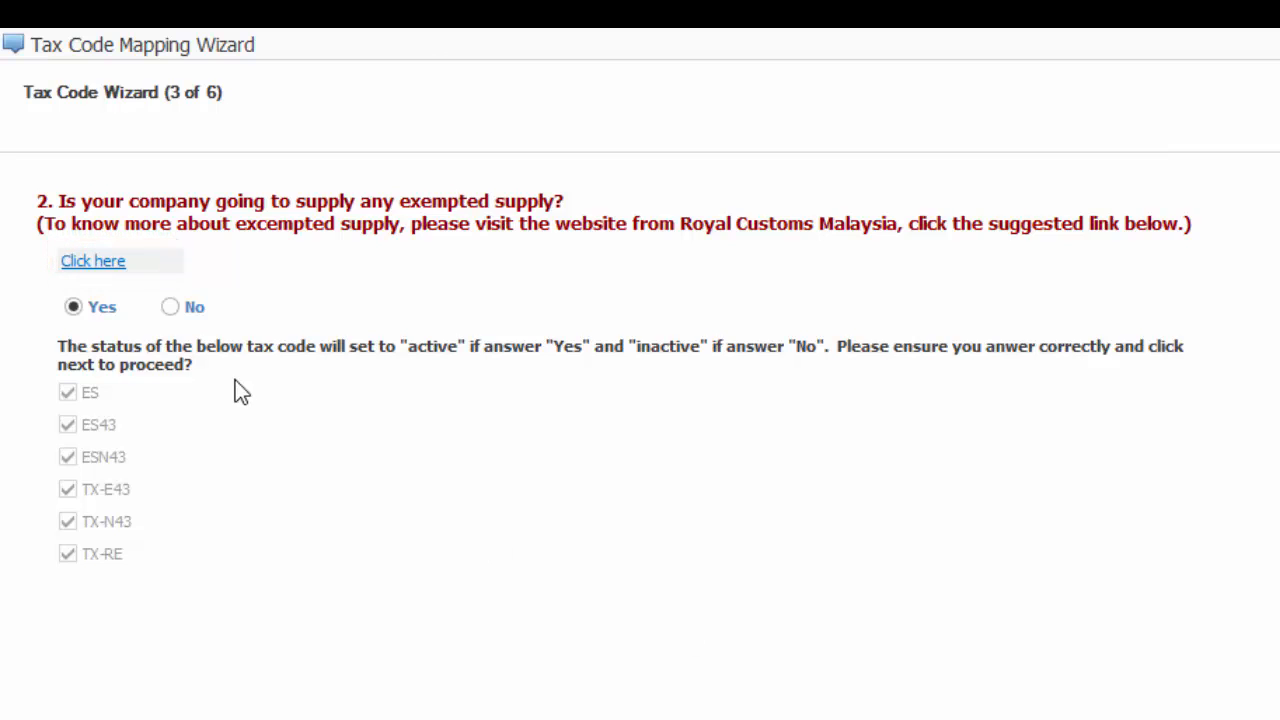
{"action": "left_click", "coordinate": [92, 260]}
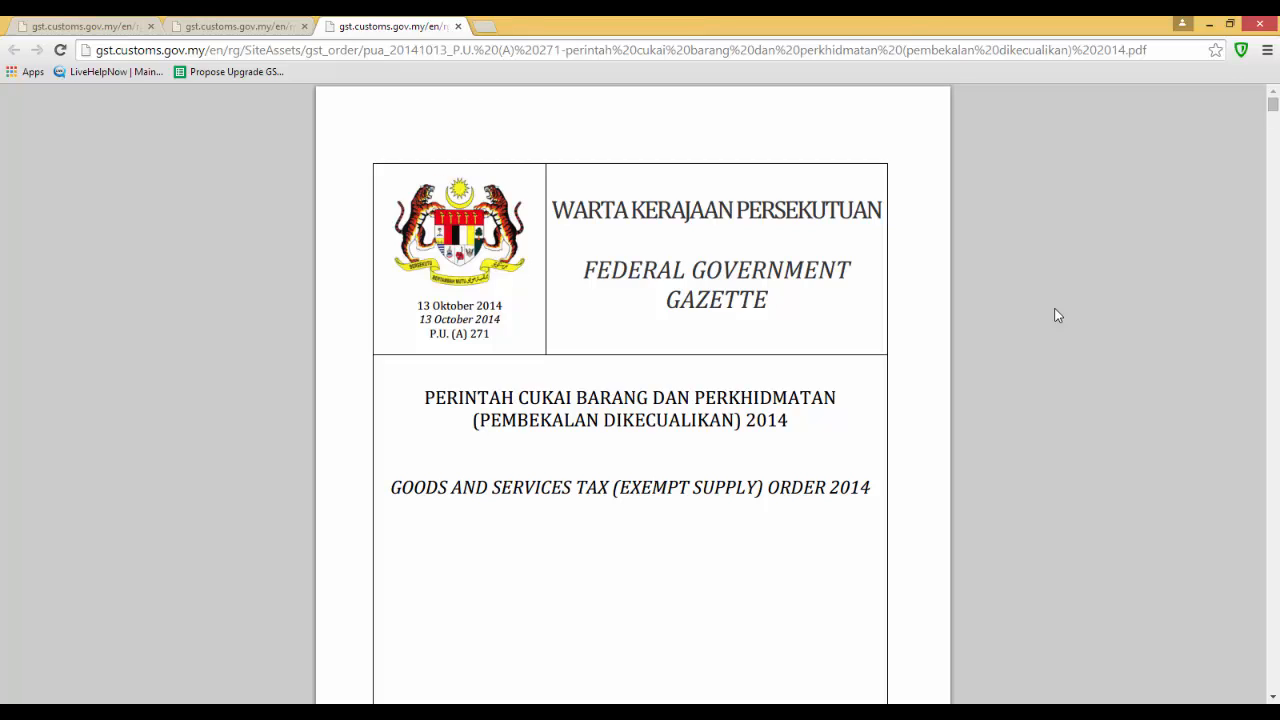
{"action": "mouse_move", "coordinate": [1060, 332]}
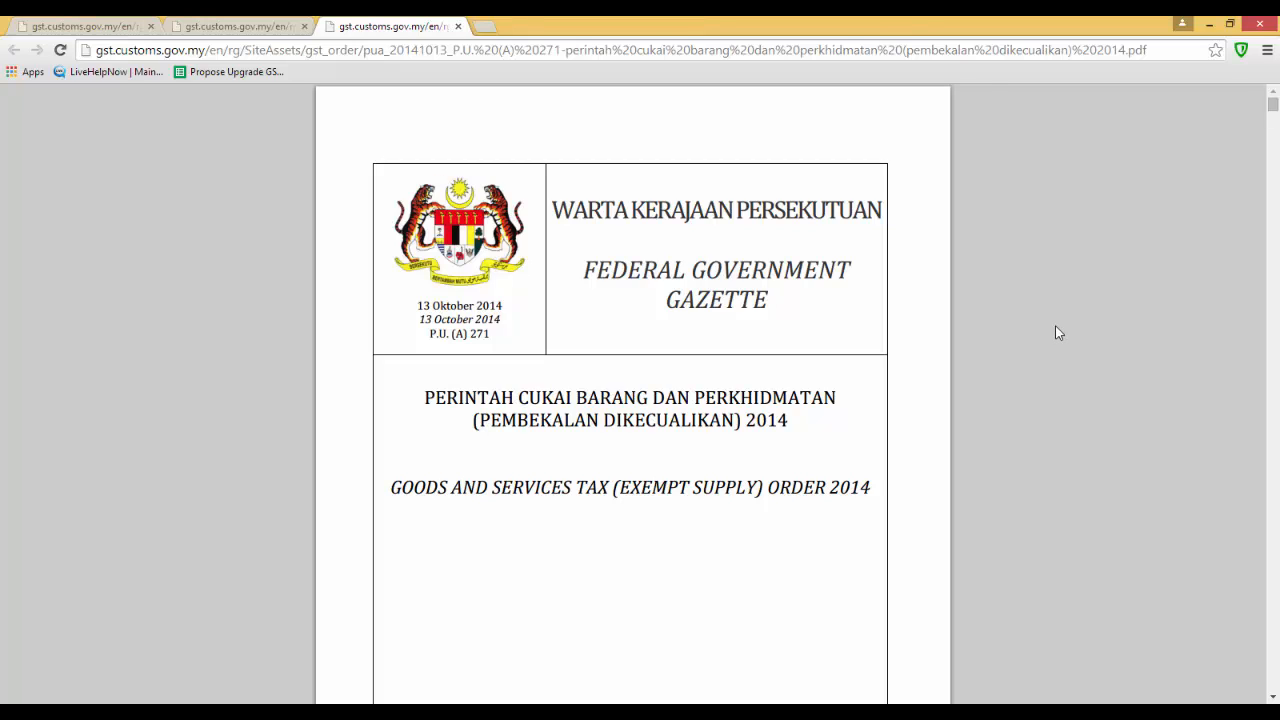
Search the Exempt Supply Order for 'land' and review the First Schedule on land and residential buildings
{"action": "type", "text": "lan"}
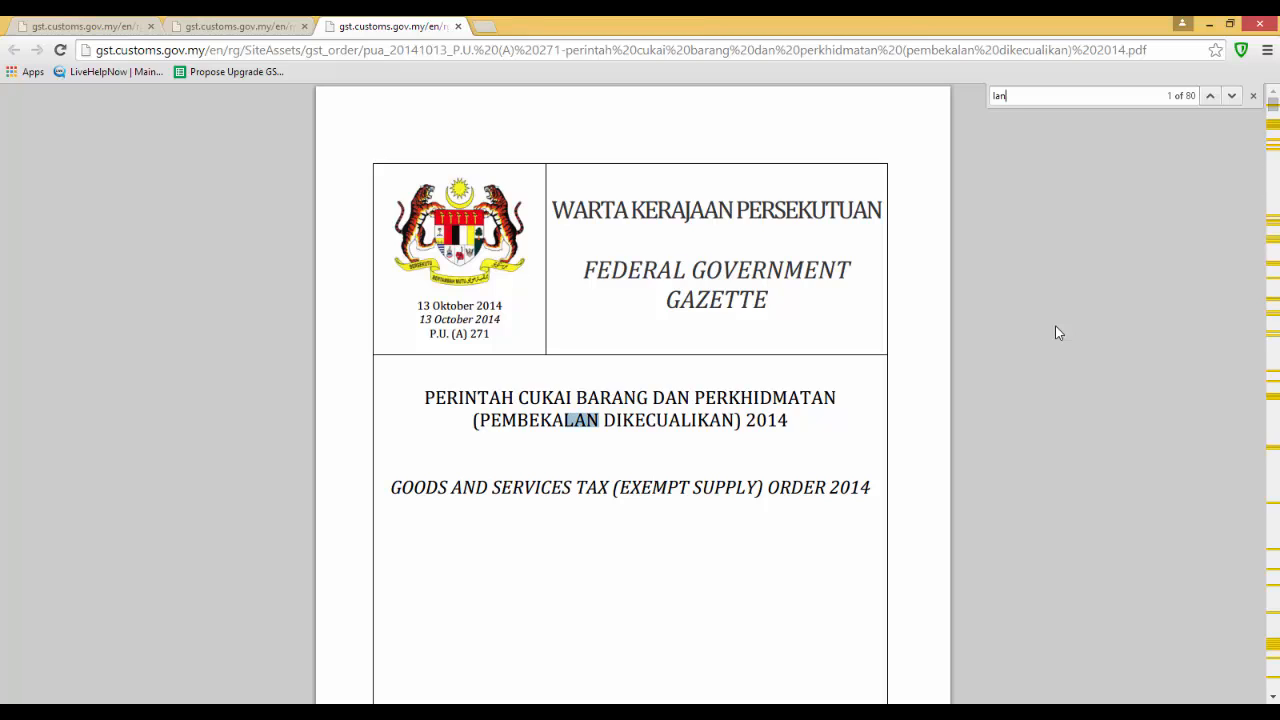
{"action": "type", "text": "d"}
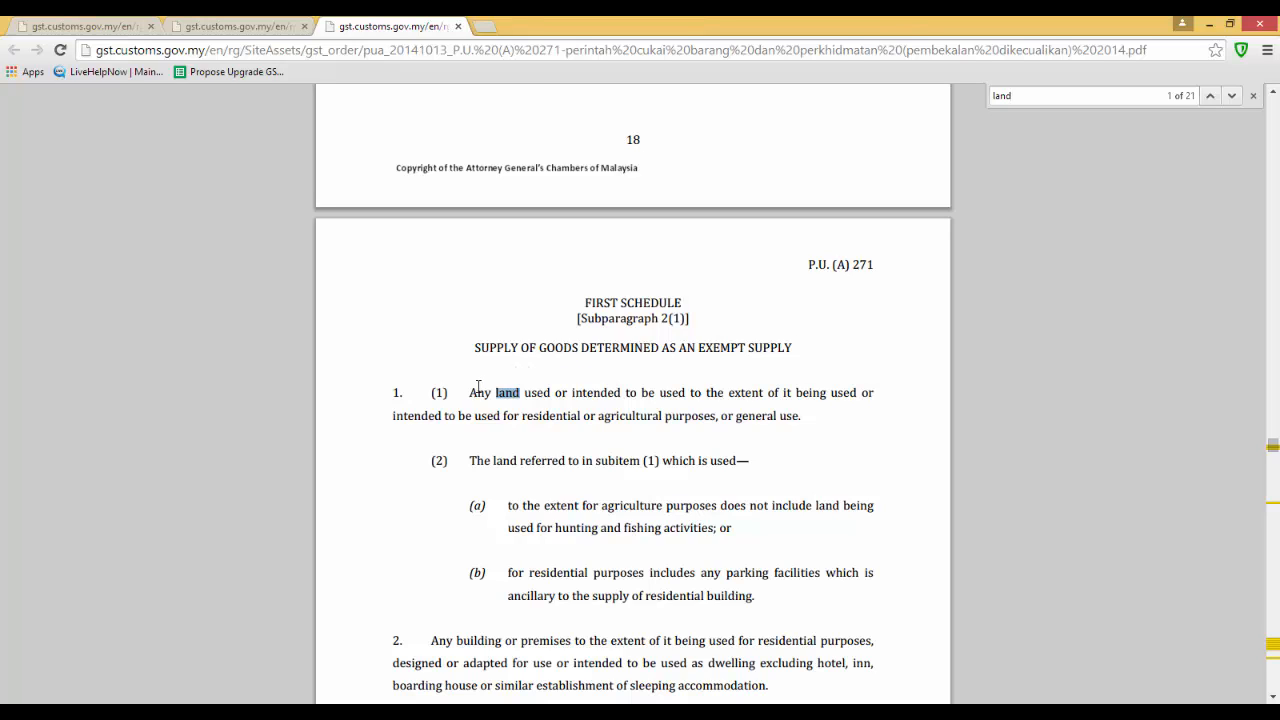
{"action": "left_click_drag", "start_coordinate": [470, 392], "coordinate": [828, 392]}
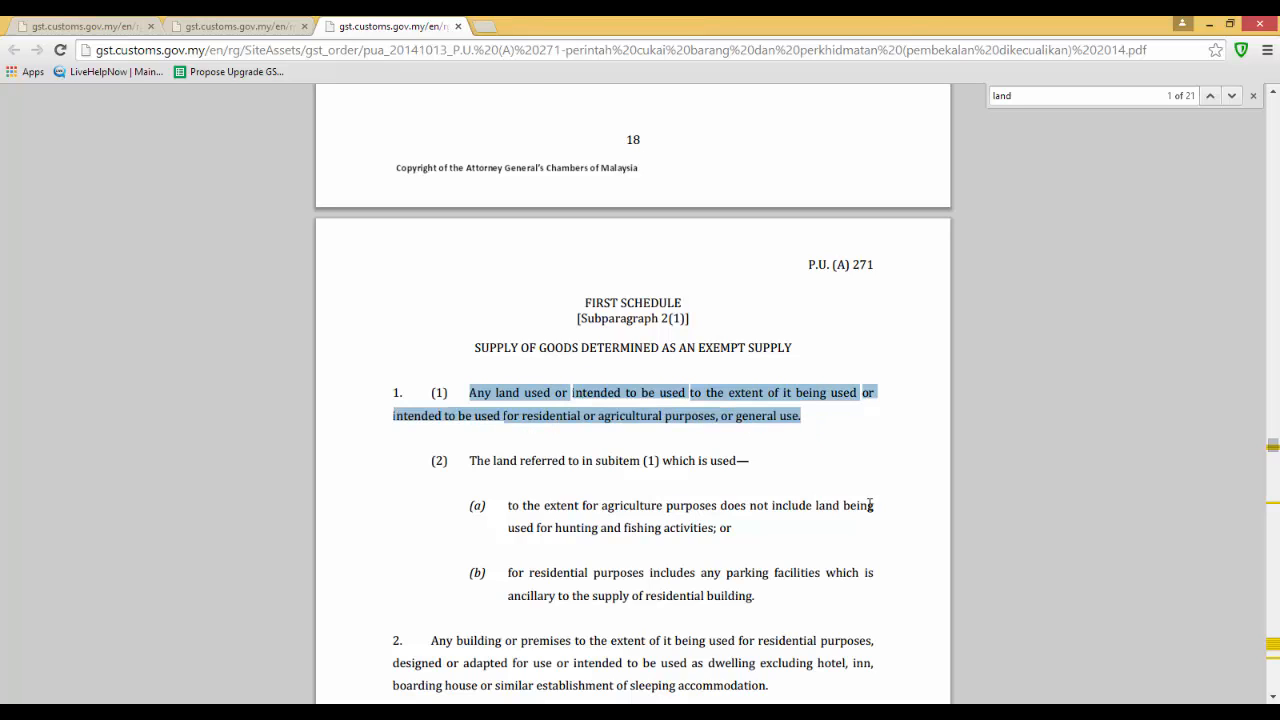
{"action": "mouse_move", "coordinate": [904, 554]}
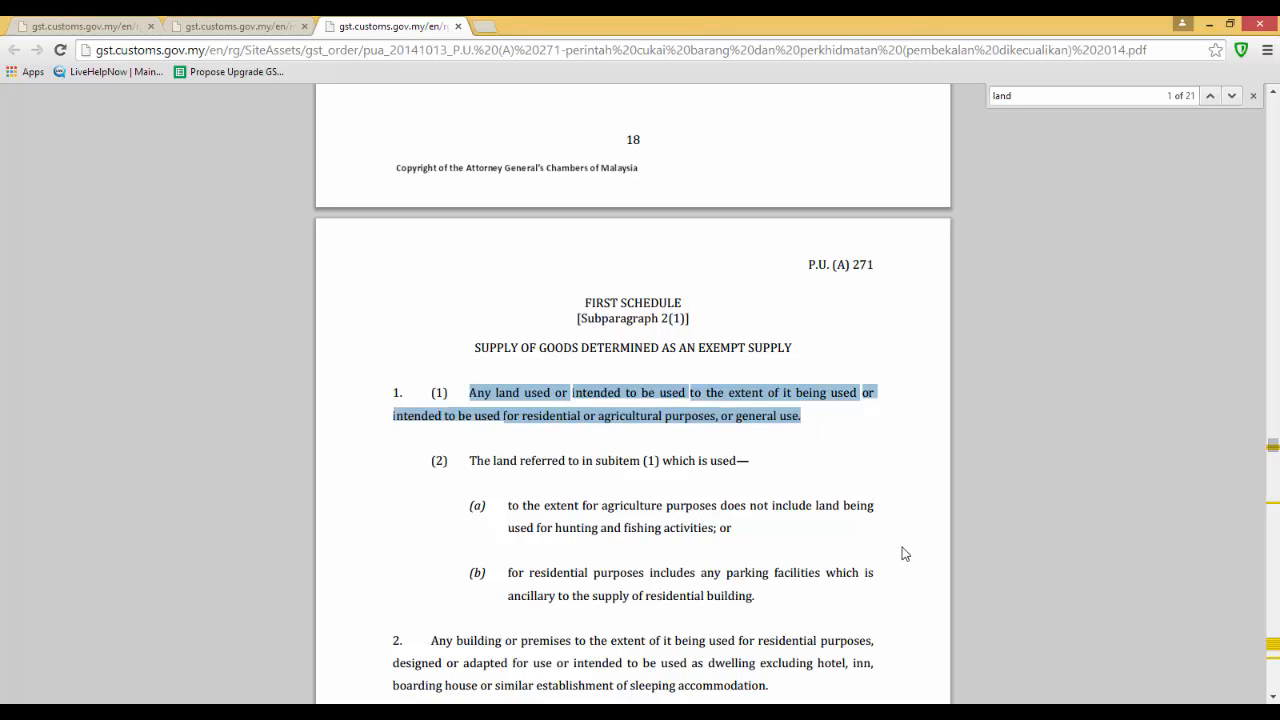
{"action": "scroll", "scroll_direction": "down", "scroll_amount": 3}
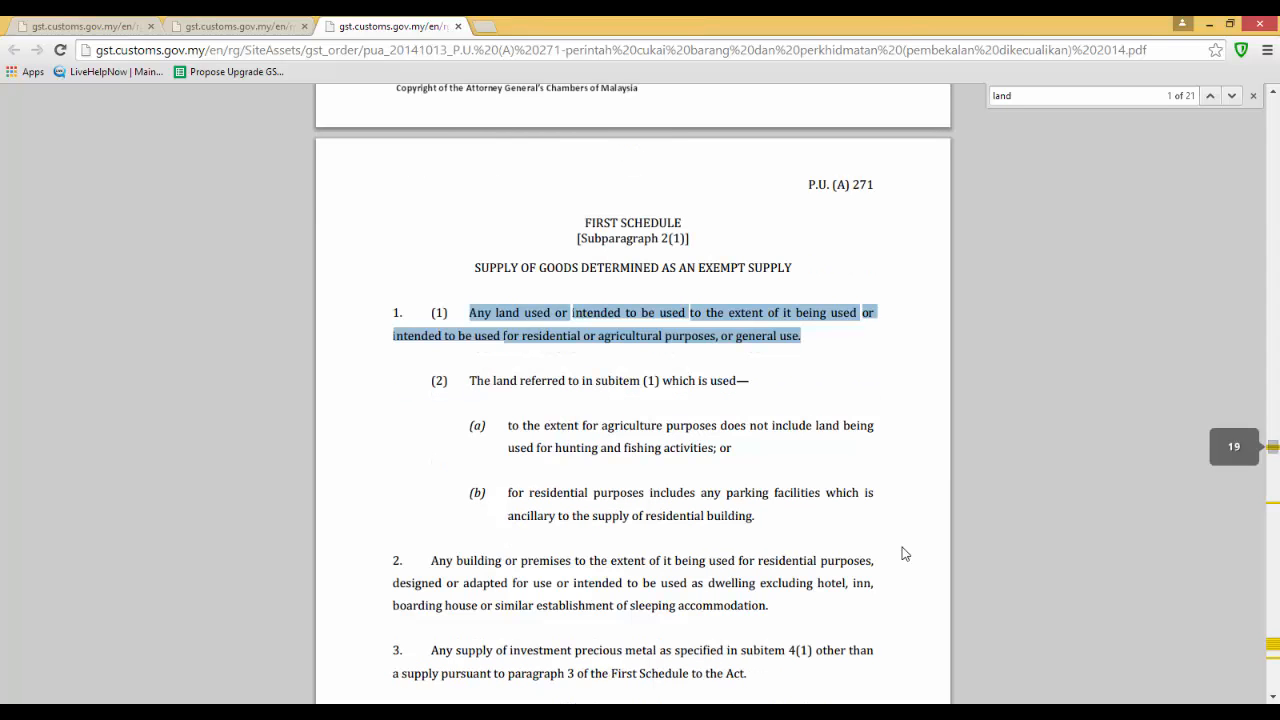
{"action": "scroll", "scroll_direction": "down", "scroll_amount": 3}
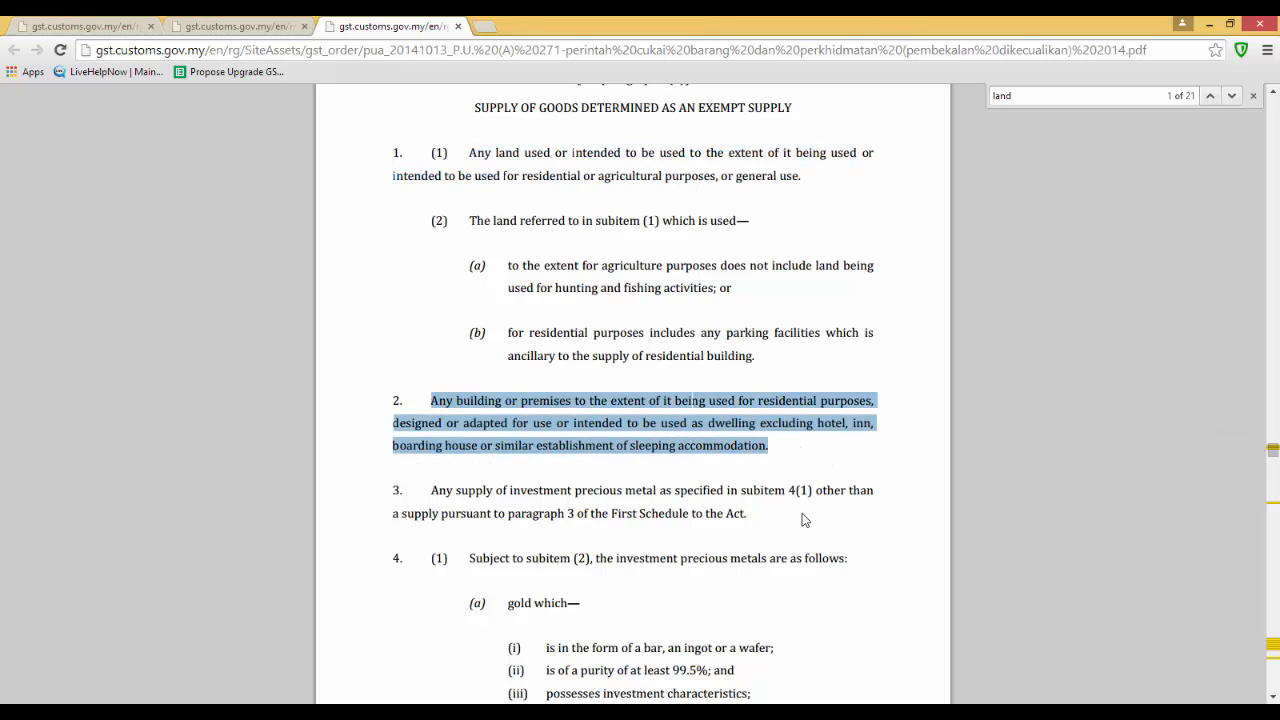
{"action": "scroll", "scroll_direction": "down", "scroll_amount": 3}
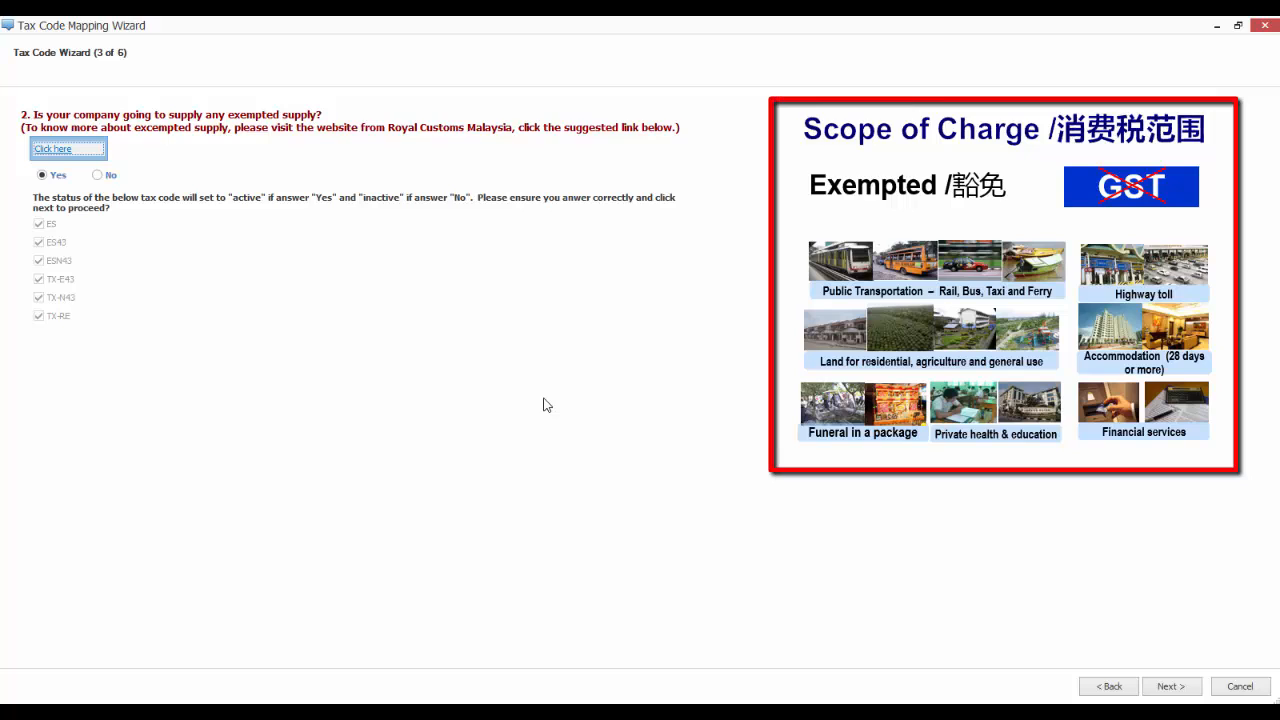
{"action": "mouse_move", "coordinate": [760, 412]}
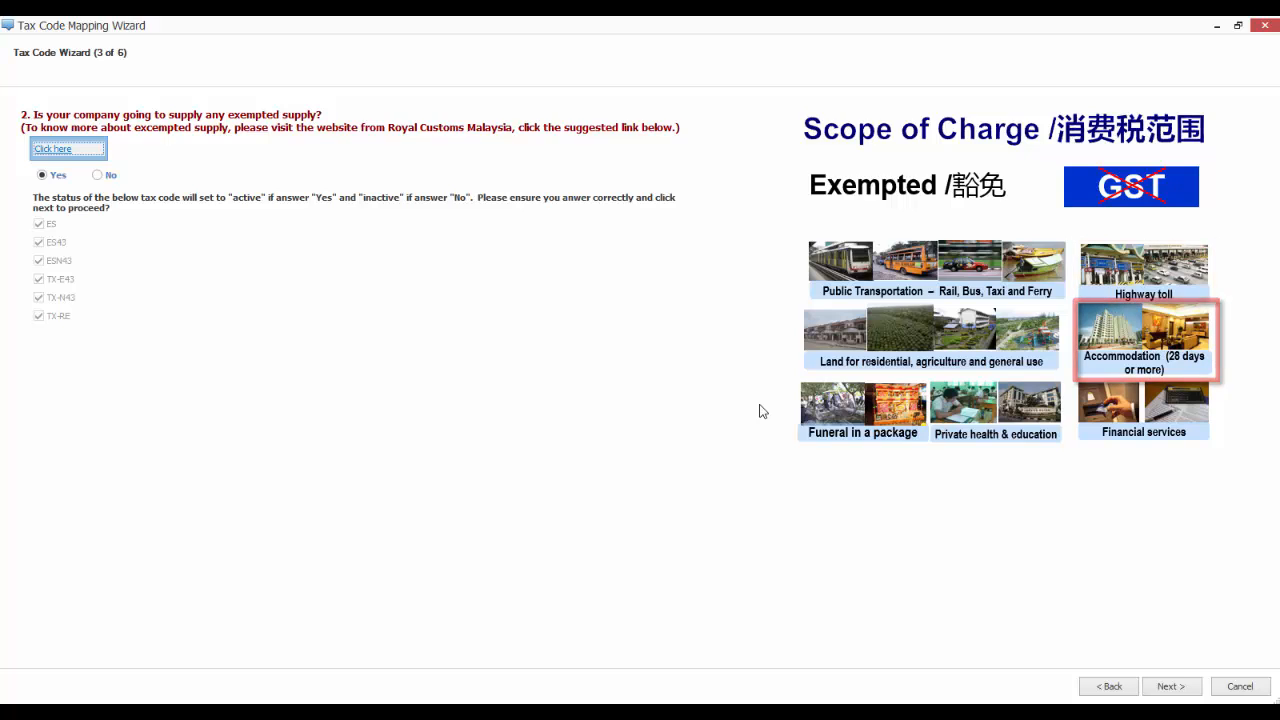
Keep exempted supply answered Yes with its ES codes active and advance to step 4
{"action": "left_click", "coordinate": [996, 410]}
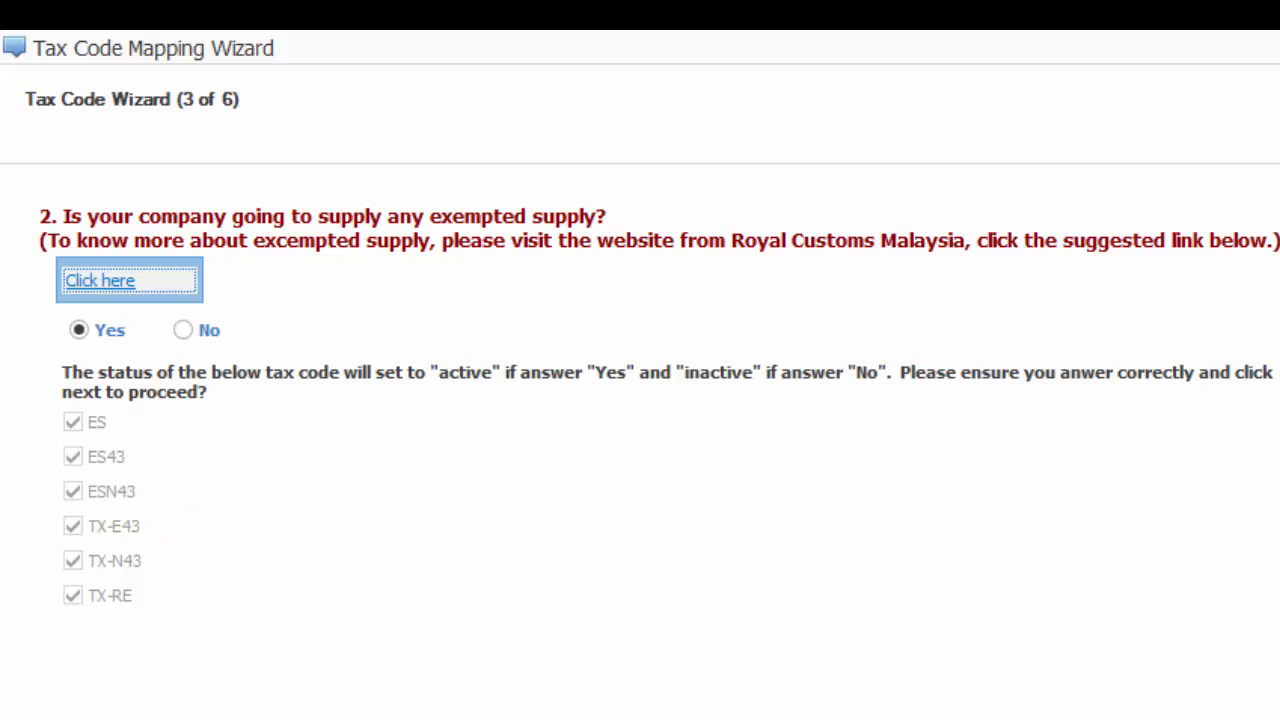
{"action": "left_click", "coordinate": [1178, 690]}
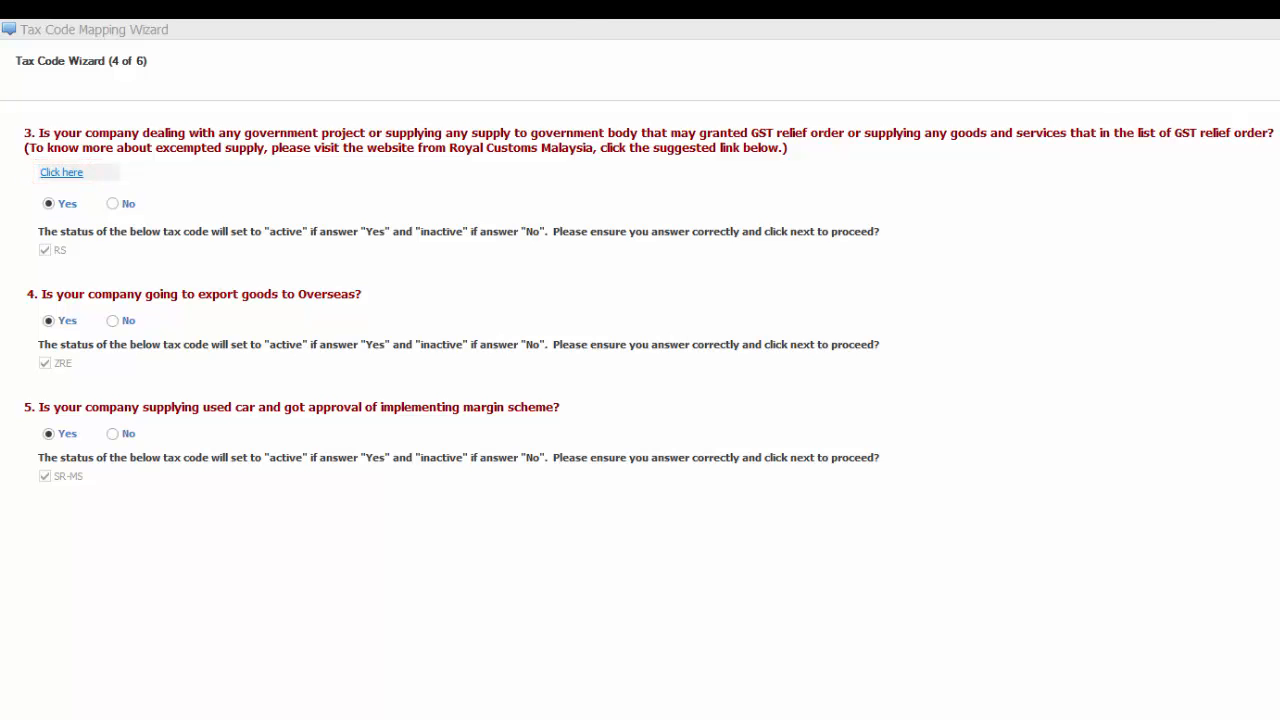
{"action": "left_click", "coordinate": [60, 172]}
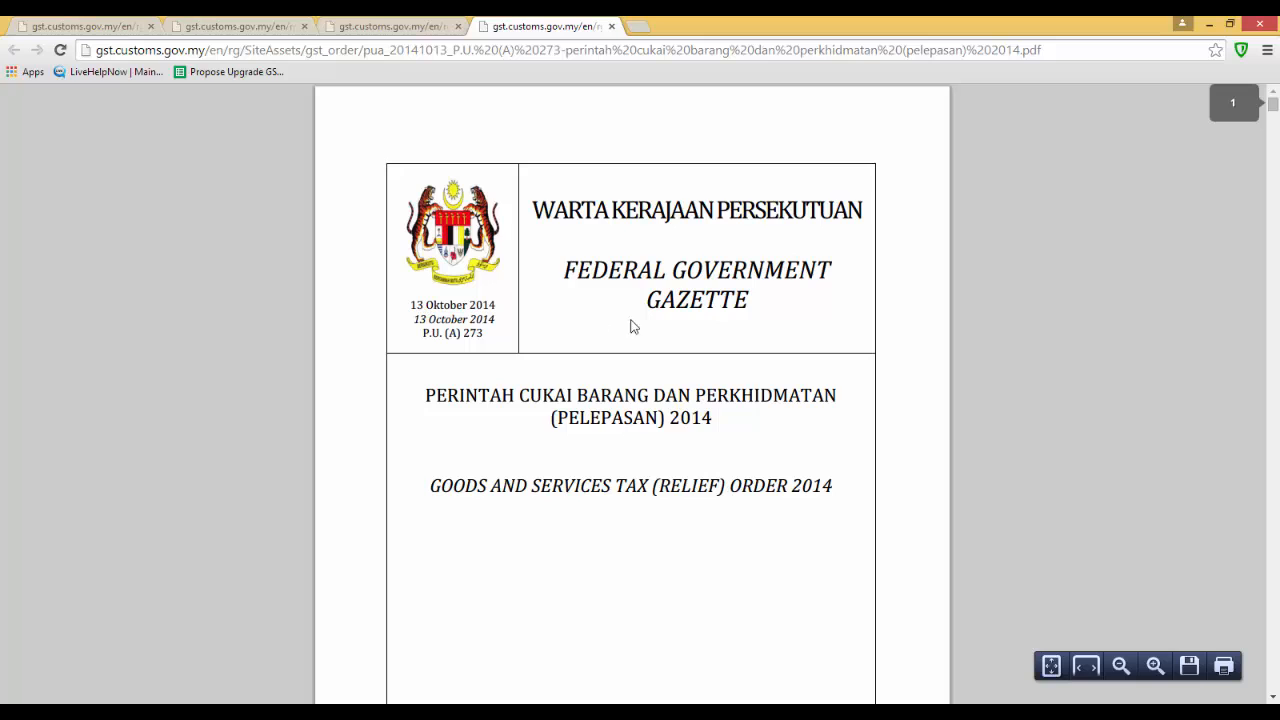
{"action": "scroll", "scroll_direction": "down", "scroll_amount": 3}
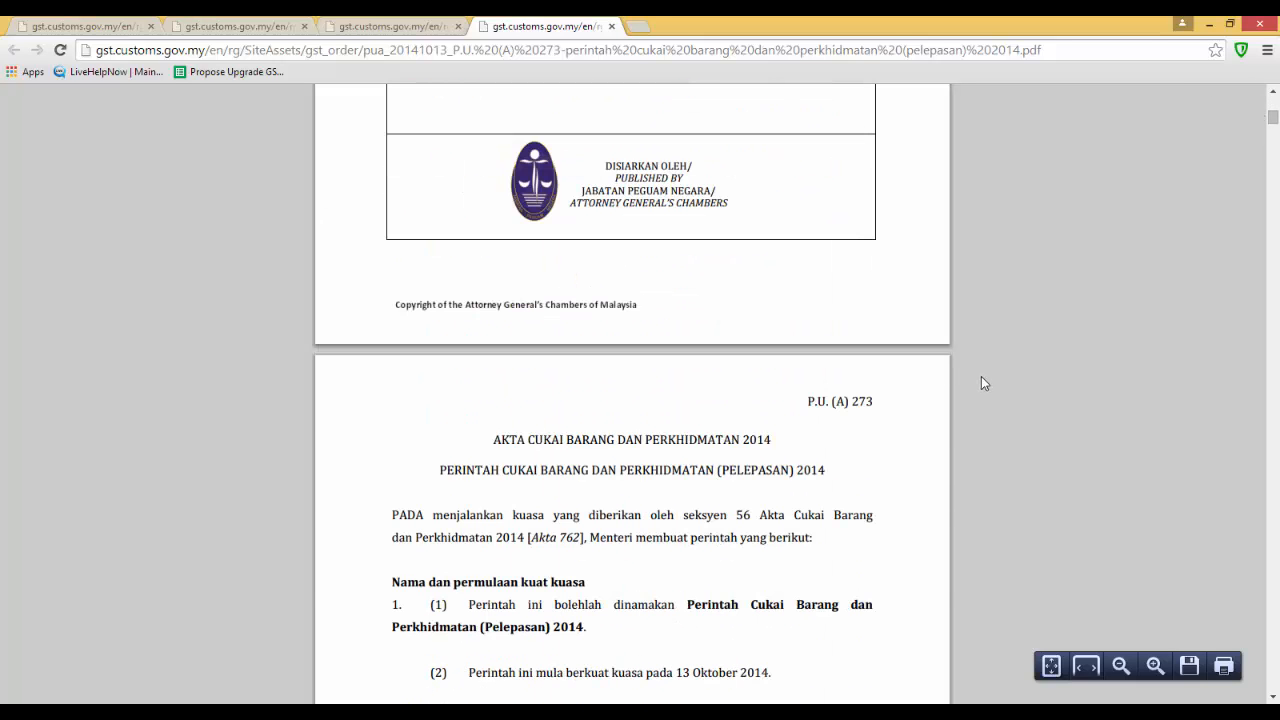
{"action": "scroll", "scroll_direction": "down", "scroll_amount": 3}
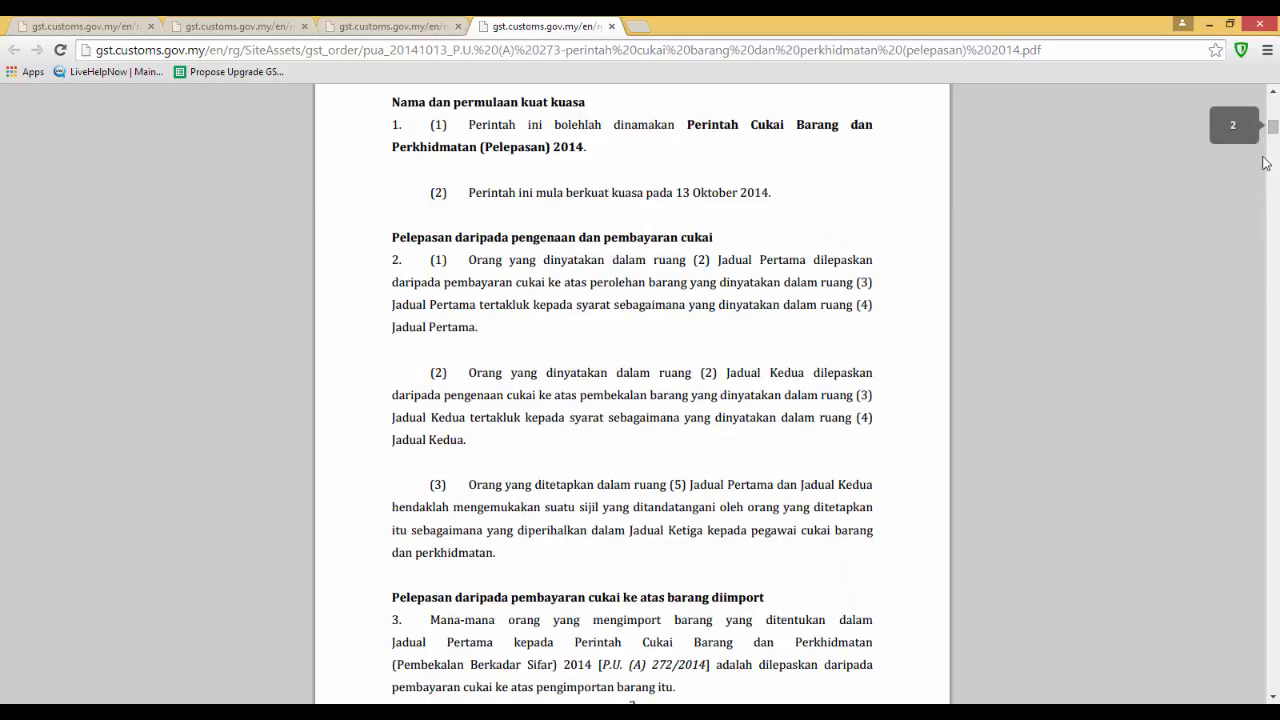
{"action": "scroll", "scroll_direction": "down", "scroll_amount": 3}
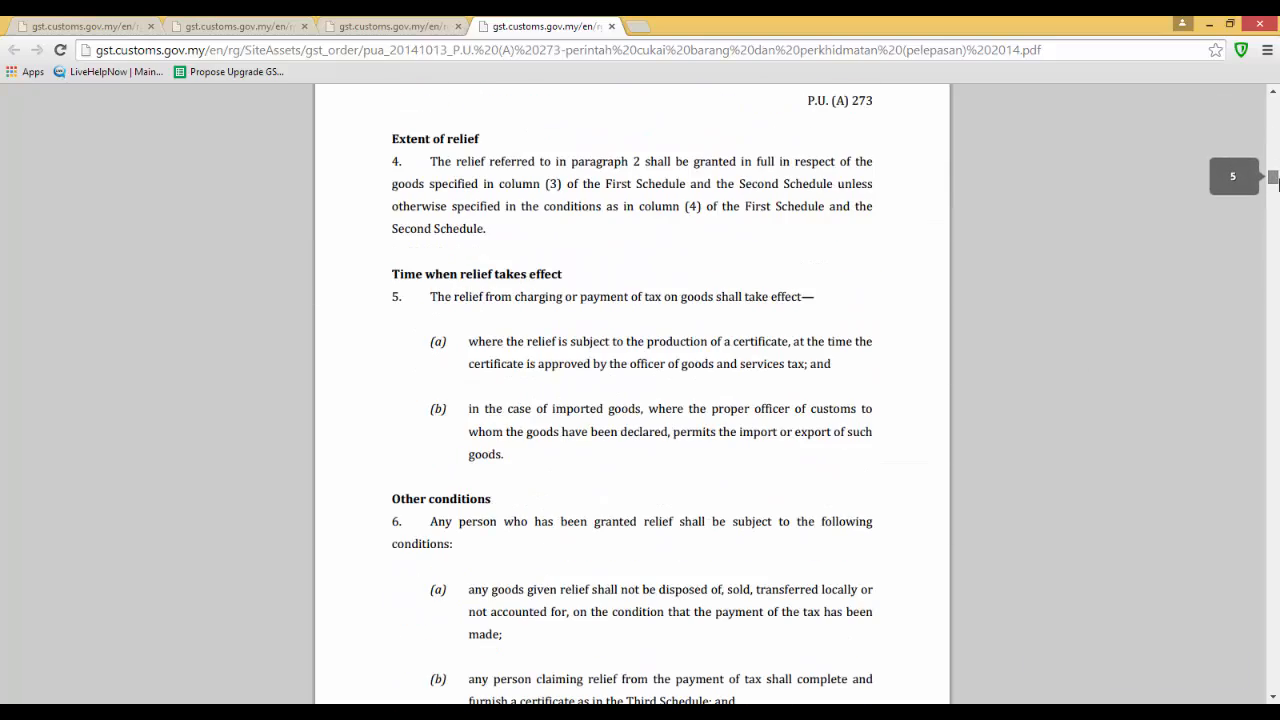
{"action": "scroll", "scroll_direction": "down", "scroll_amount": 3}
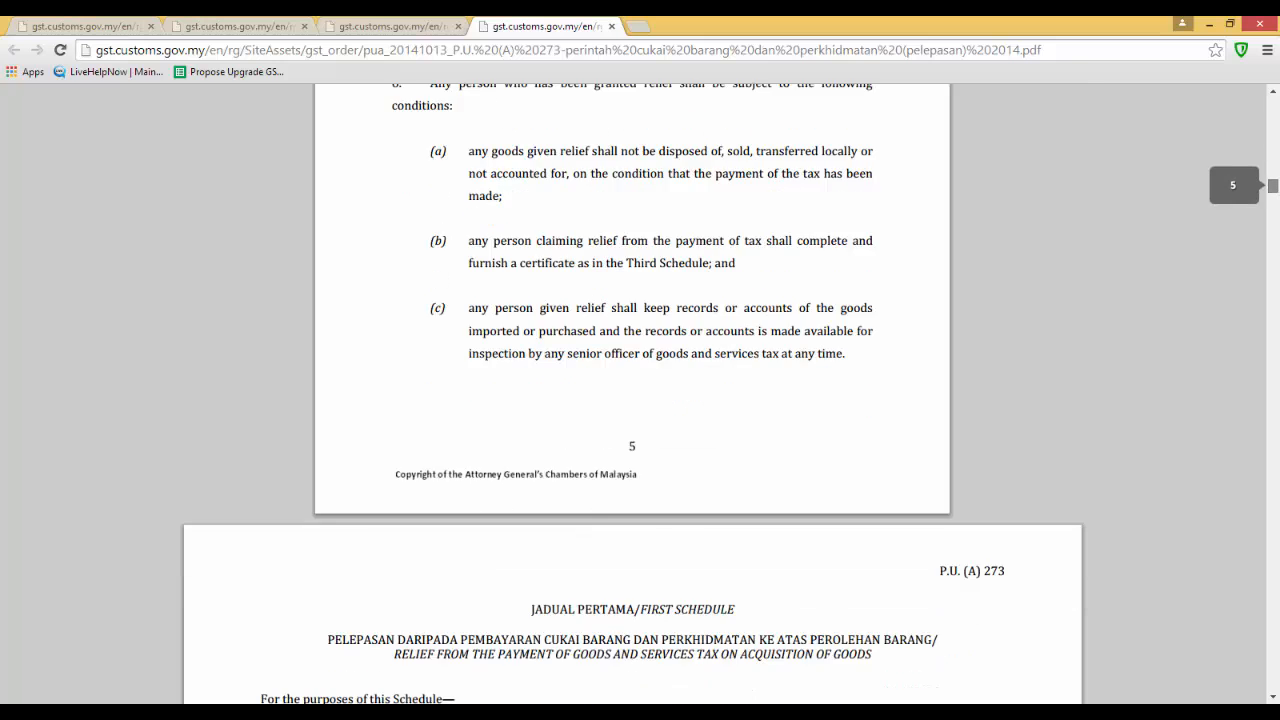
{"action": "scroll", "scroll_direction": "down", "scroll_amount": 3}
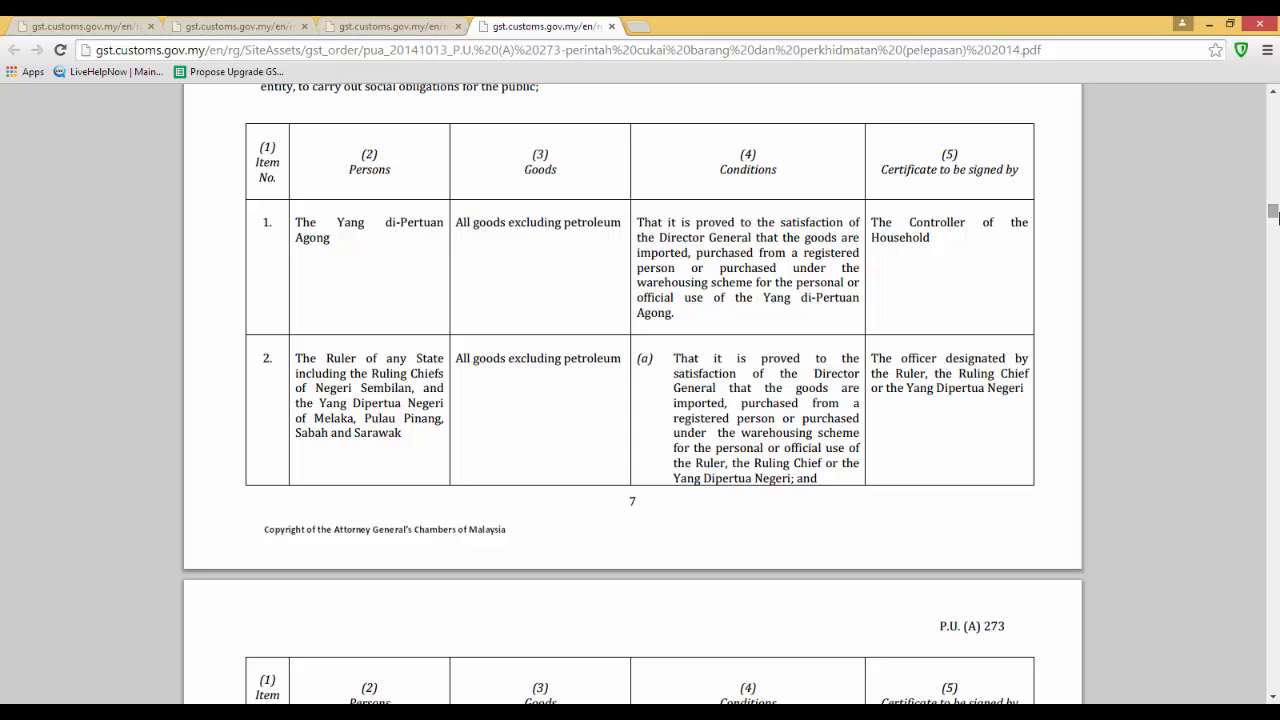
{"action": "mouse_move", "coordinate": [1272, 212]}
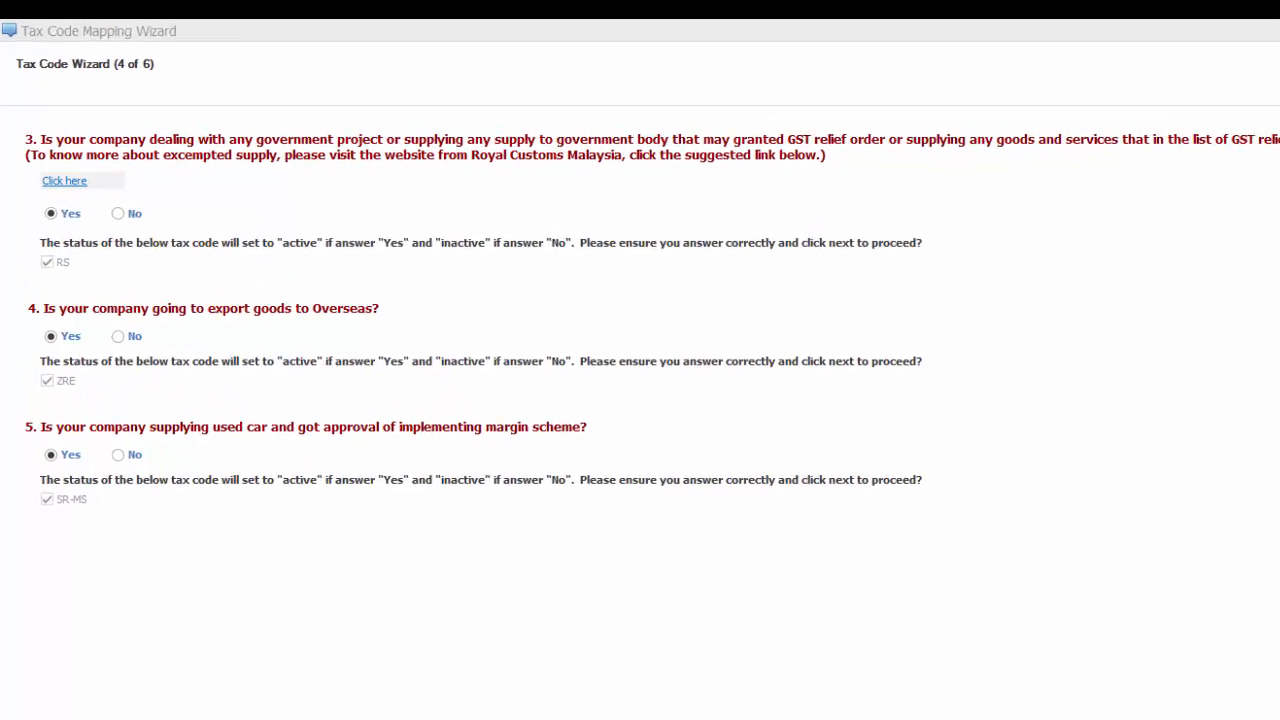
Keep Yes for relief-order supplies, designated-area exports and used-car margin scheme, and advance to step 5
{"action": "double_click", "coordinate": [360, 380]}
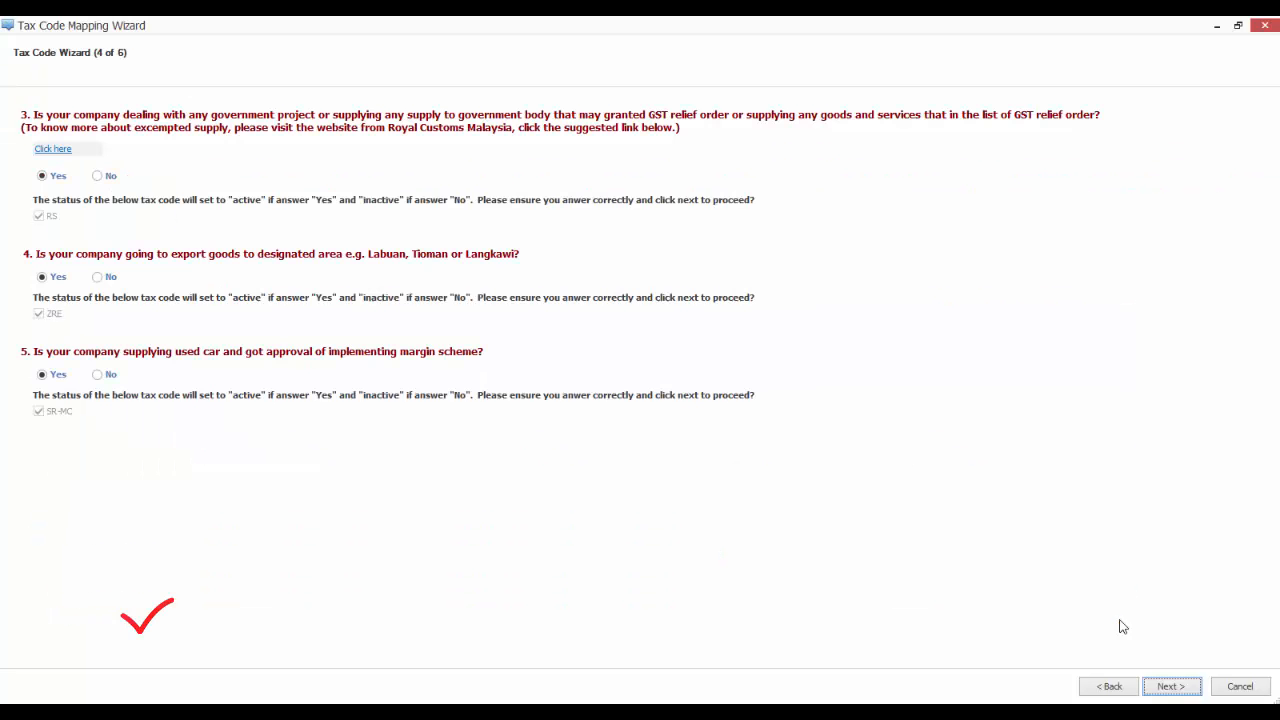
{"action": "left_click", "coordinate": [1170, 686]}
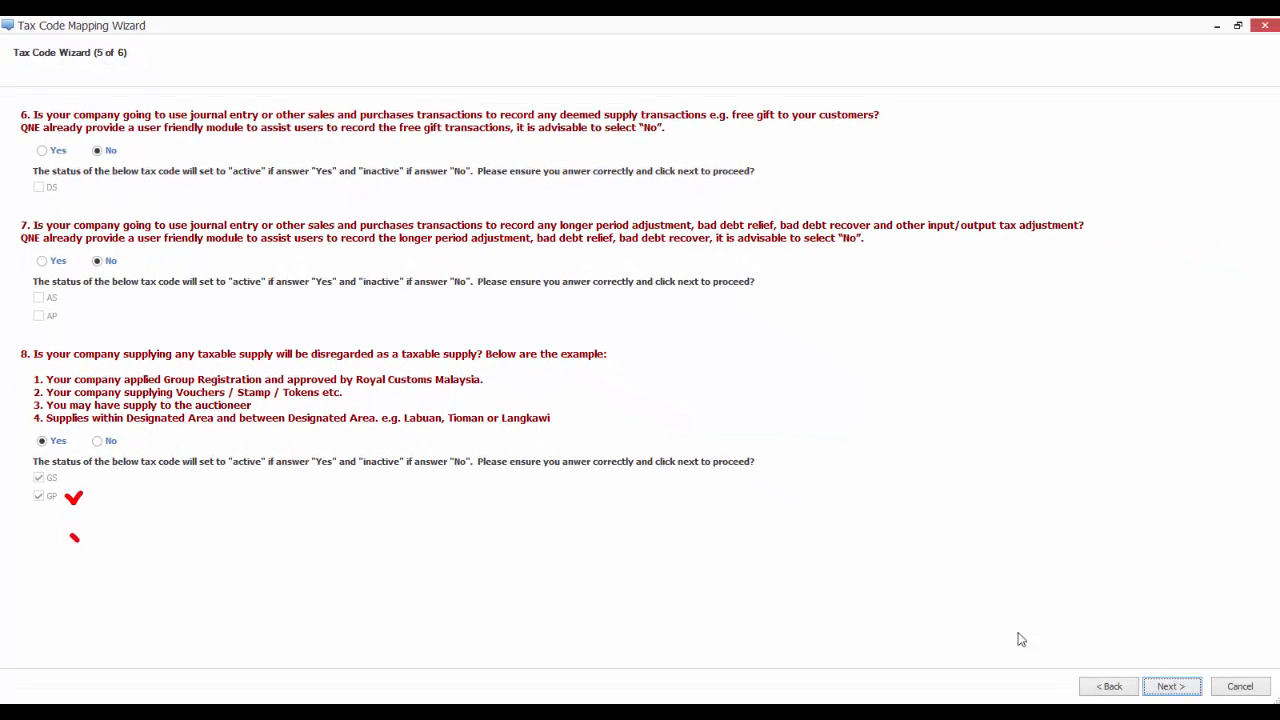
Leave deemed supply and longer-period adjustment No, disregarded taxable supply Yes, and advance to step 6
{"action": "left_click", "coordinate": [1170, 686]}
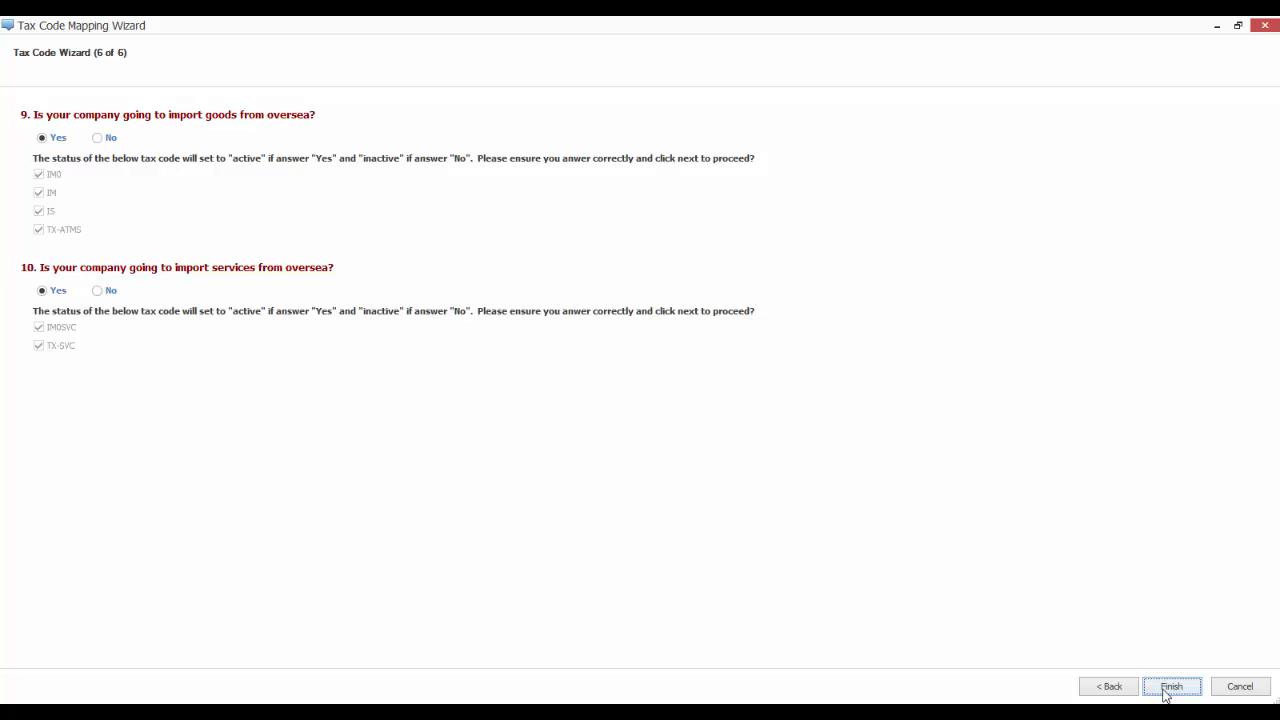
Keep Yes for importing goods and services and finish the wizard to save the tax code settings
{"action": "left_click", "coordinate": [1172, 686]}
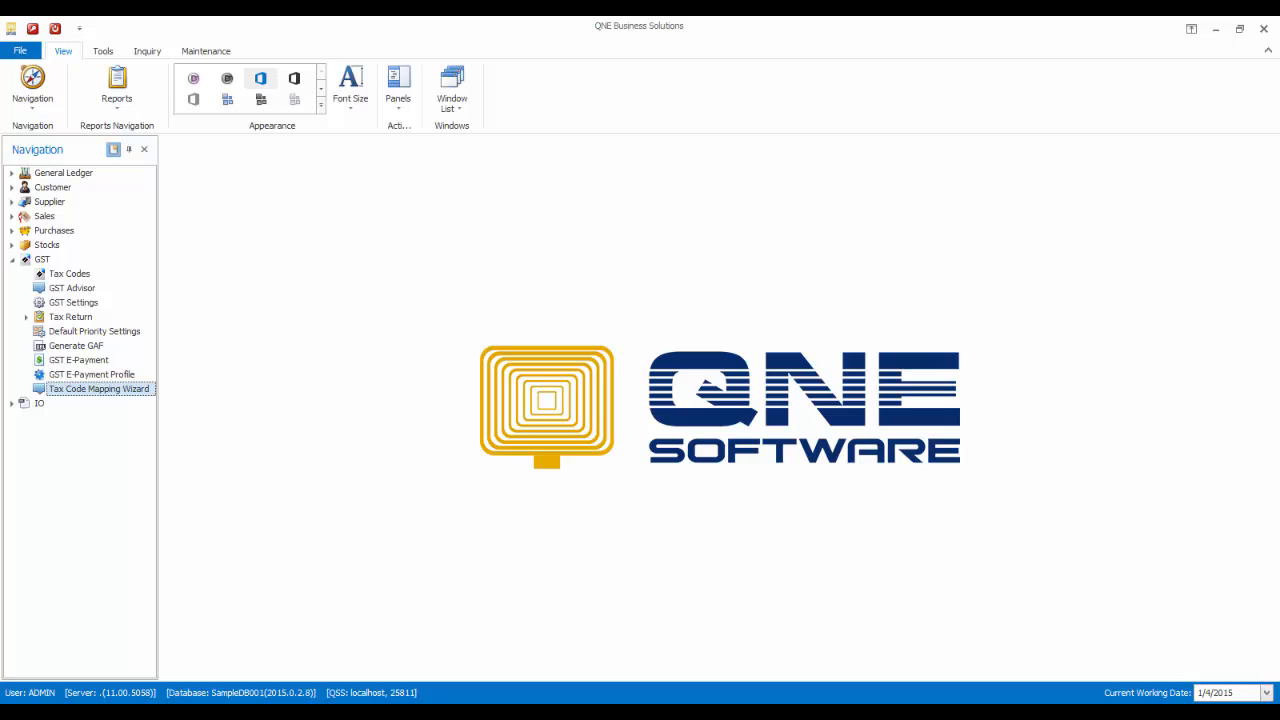